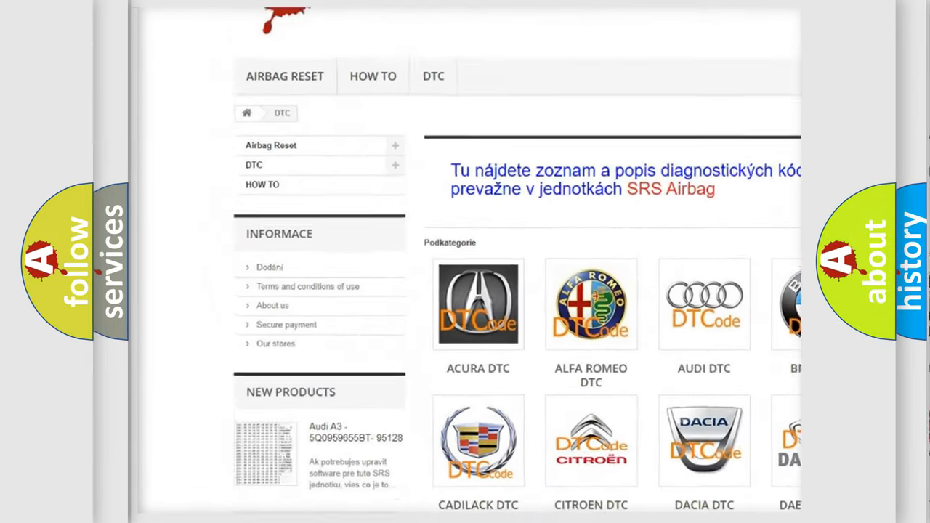
scroll(down, 3)
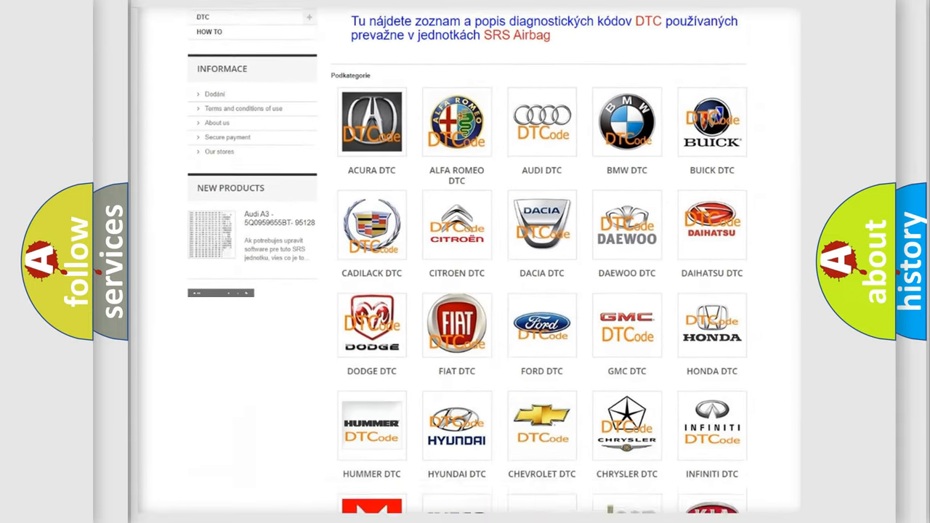
scroll(down, 3)
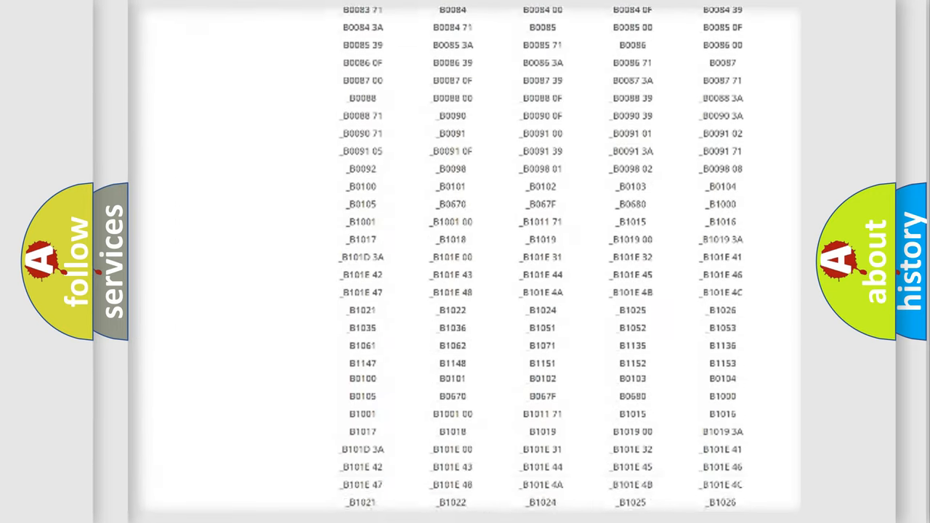
scroll(down, 3)
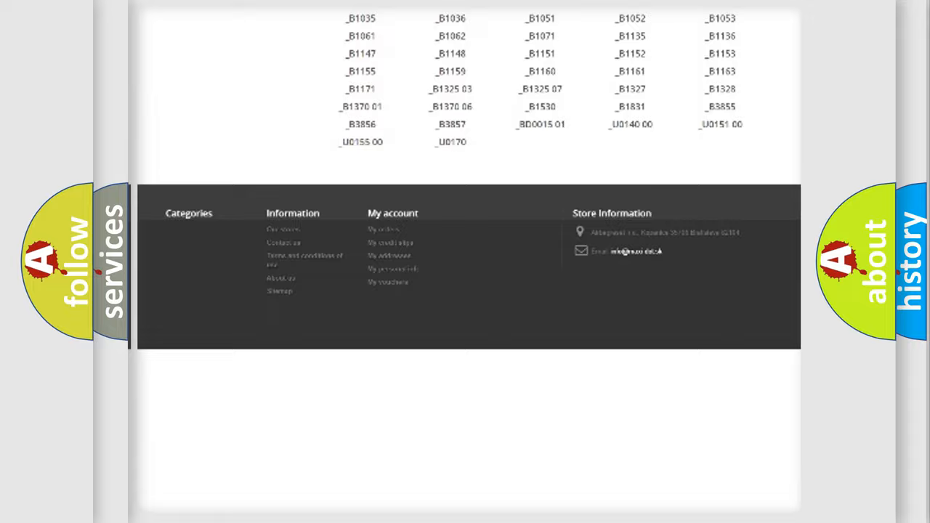